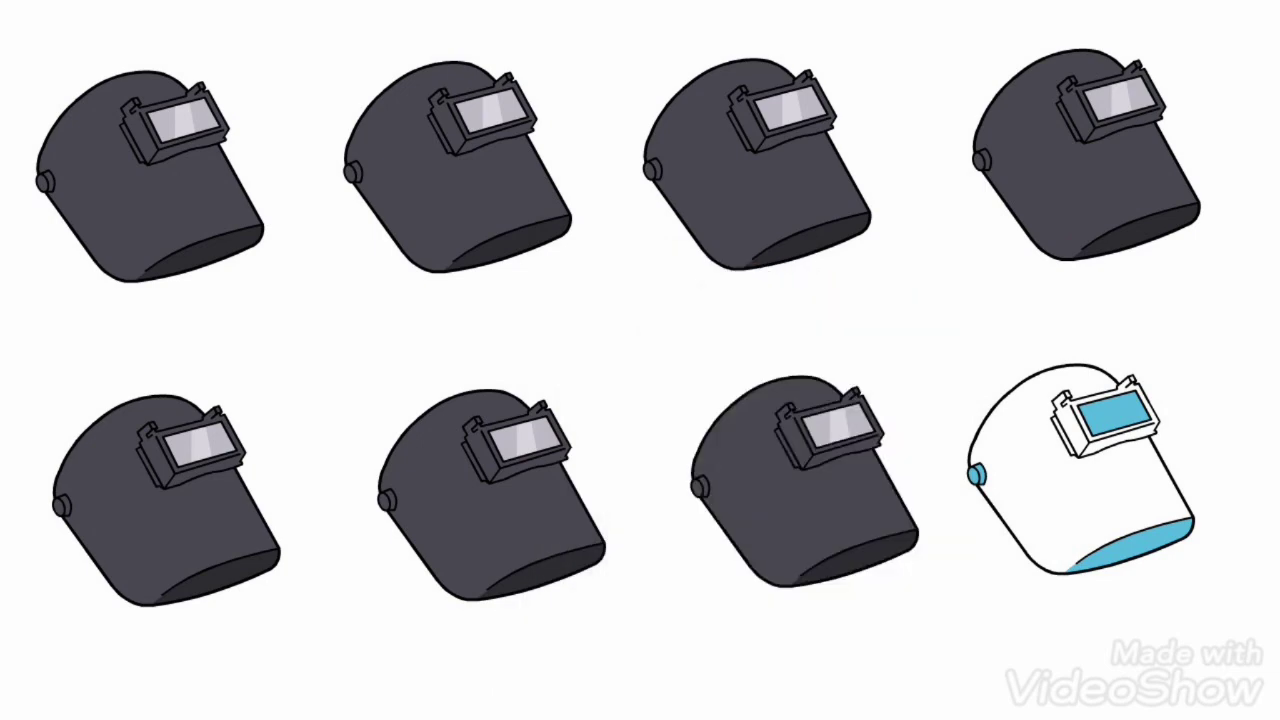
{"action": "scroll", "scroll_direction": "down", "scroll_amount": 3}
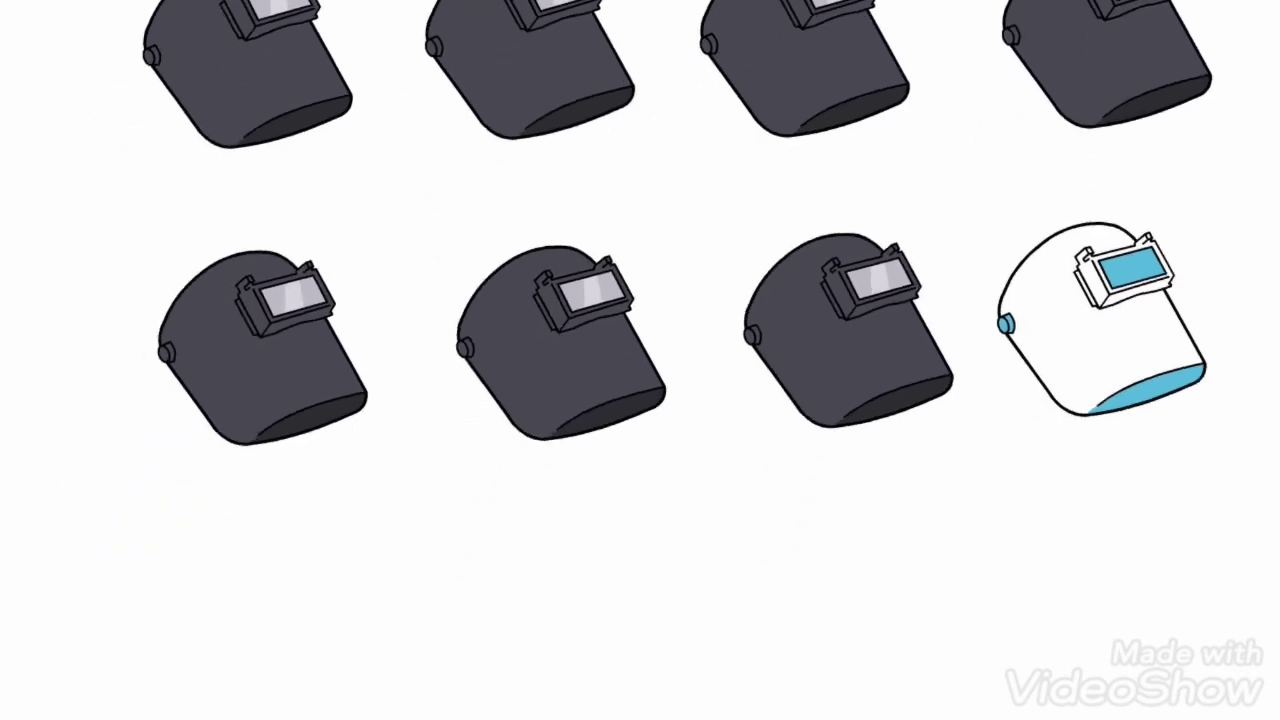